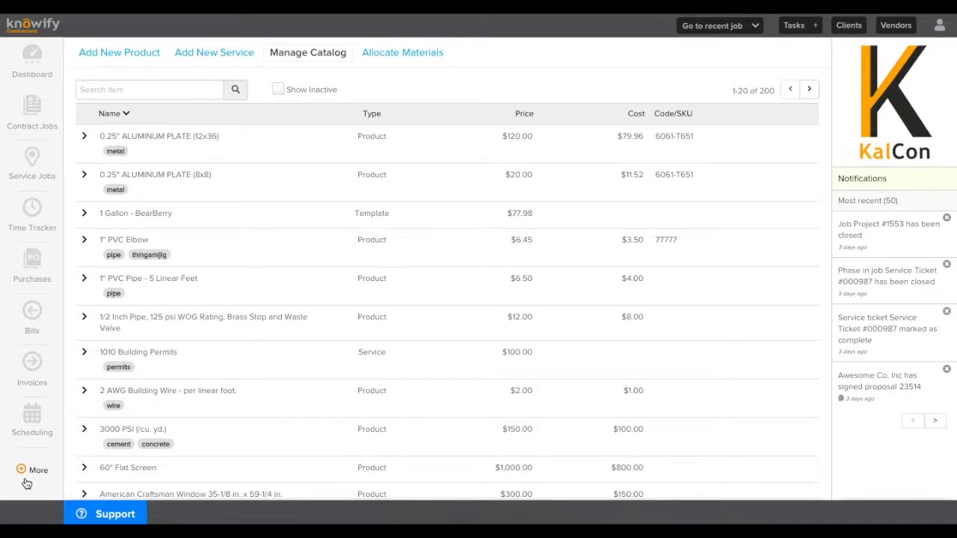
- Browse the catalog and start an allocation to Project #1555's Labor and Materials phase
{"action": "left_click", "coordinate": [32, 471]}
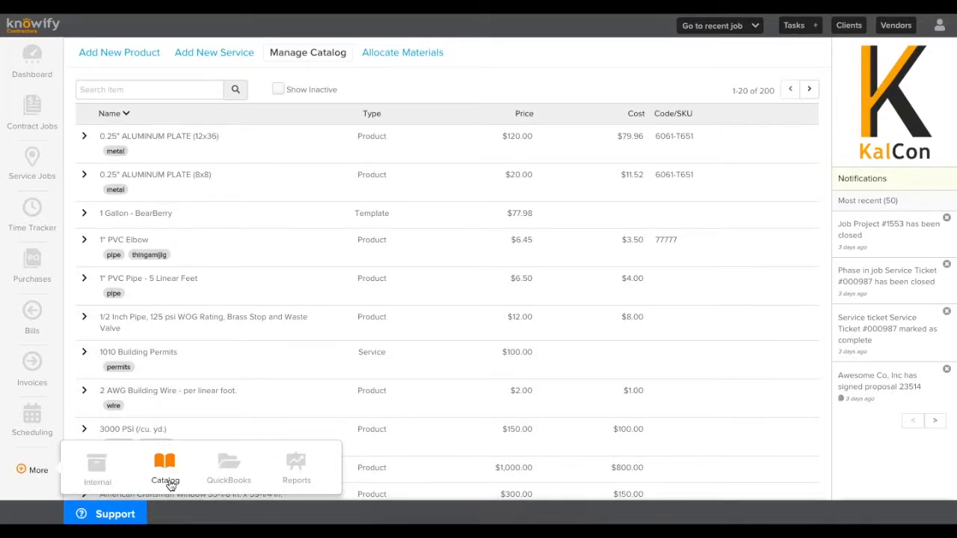
{"action": "mouse_move", "coordinate": [392, 99]}
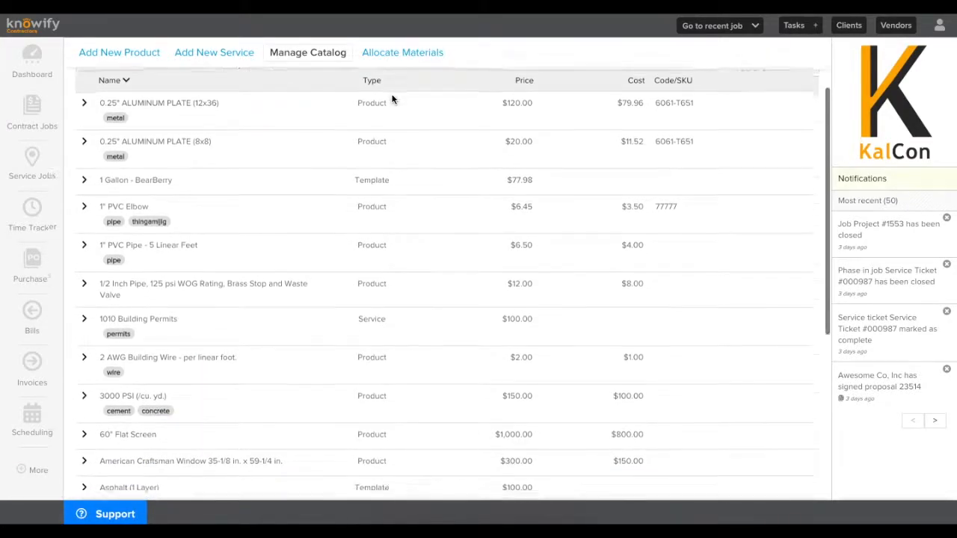
{"action": "scroll", "scroll_direction": "down", "scroll_amount": 3}
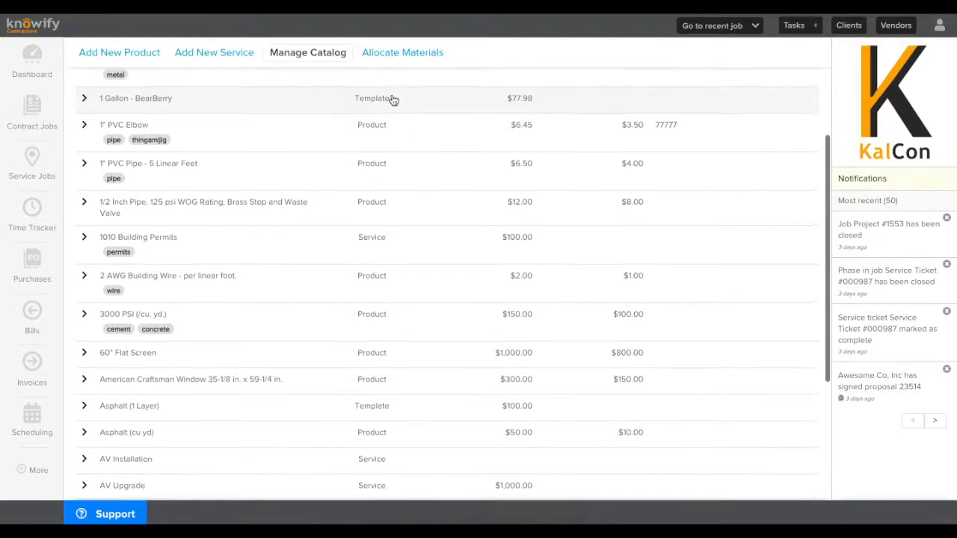
{"action": "scroll", "scroll_direction": "up", "scroll_amount": 3}
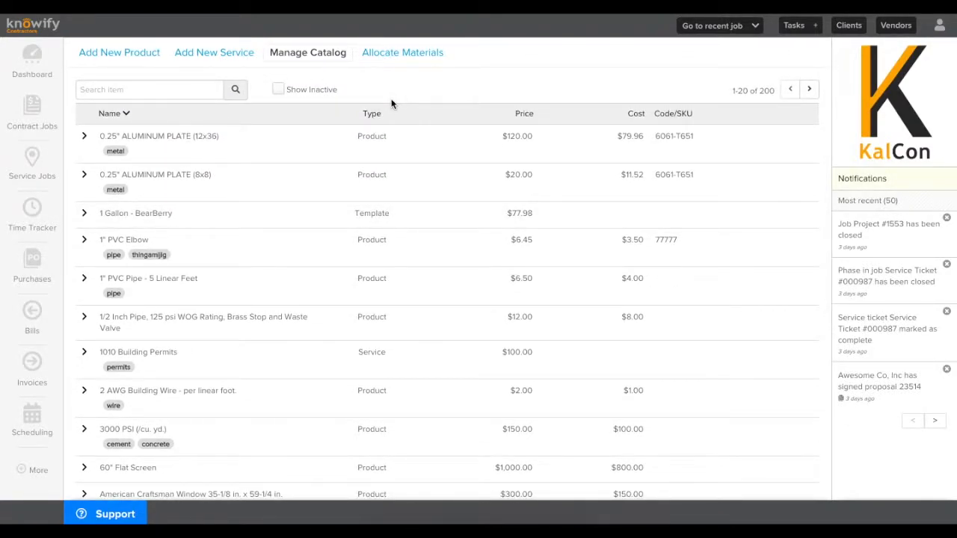
{"action": "mouse_move", "coordinate": [451, 74]}
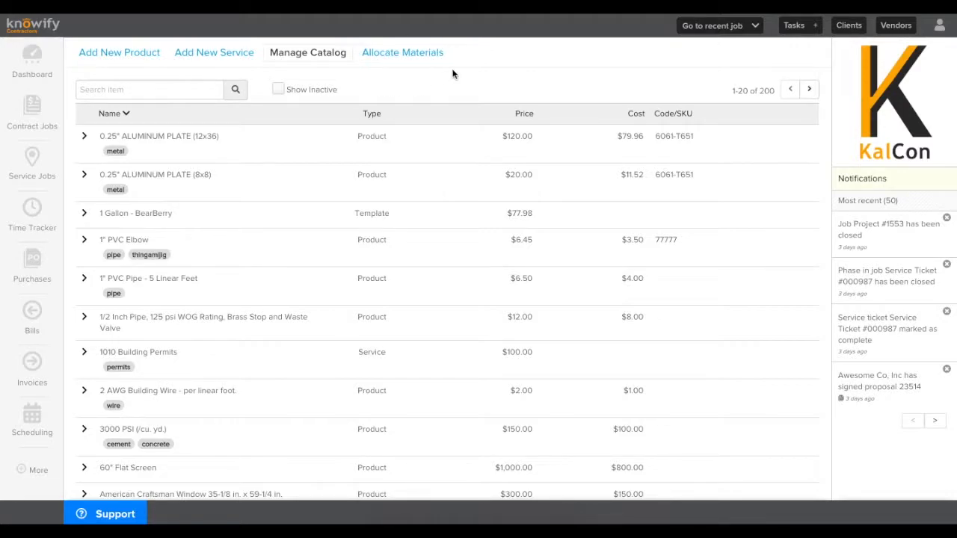
{"action": "mouse_move", "coordinate": [402, 61]}
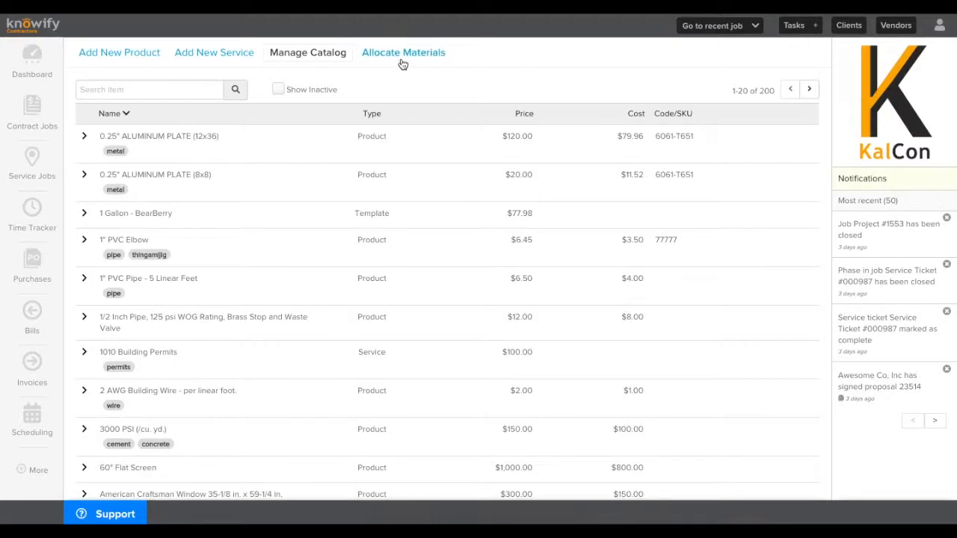
{"action": "left_click", "coordinate": [403, 52]}
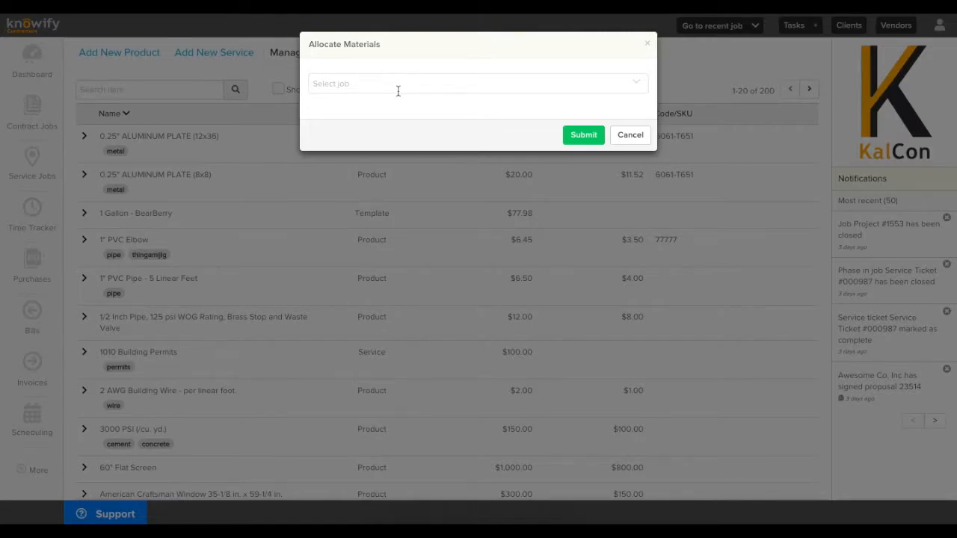
{"action": "type", "text": "1555"}
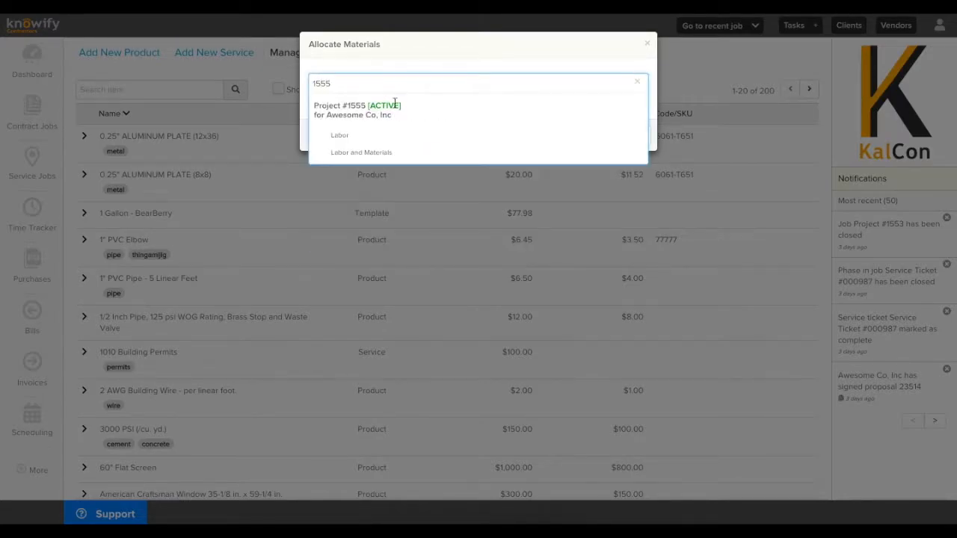
{"action": "left_click", "coordinate": [362, 153]}
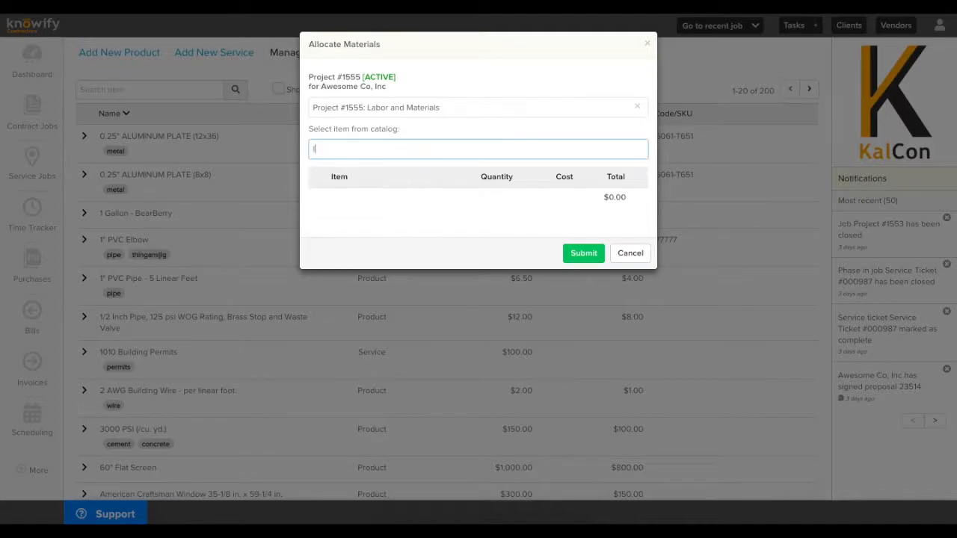
- Add Lumber 2x4 - 8' Stud and 10 Nails - 16p - 5lb, then submit
{"action": "type", "text": "lumb"}
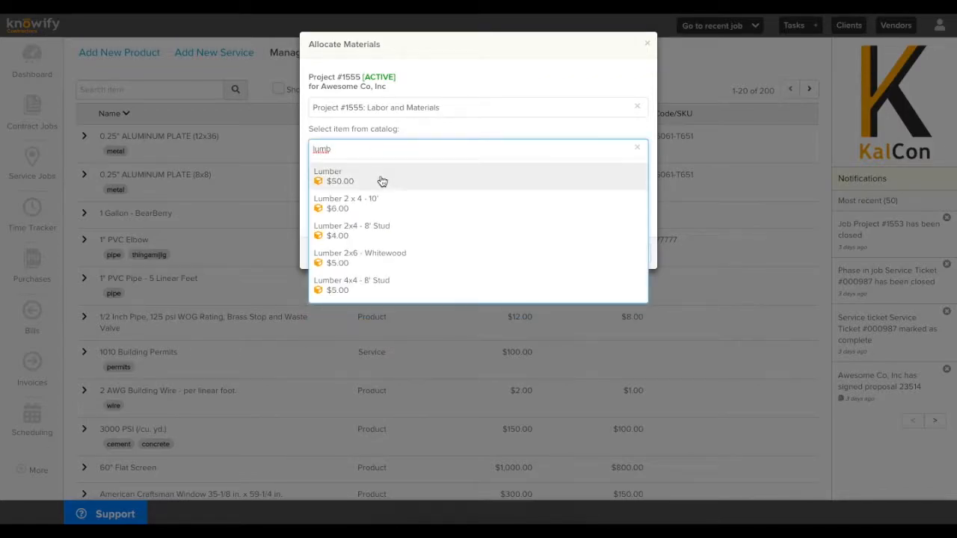
{"action": "left_click", "coordinate": [352, 230]}
{"action": "type", "text": "100"}
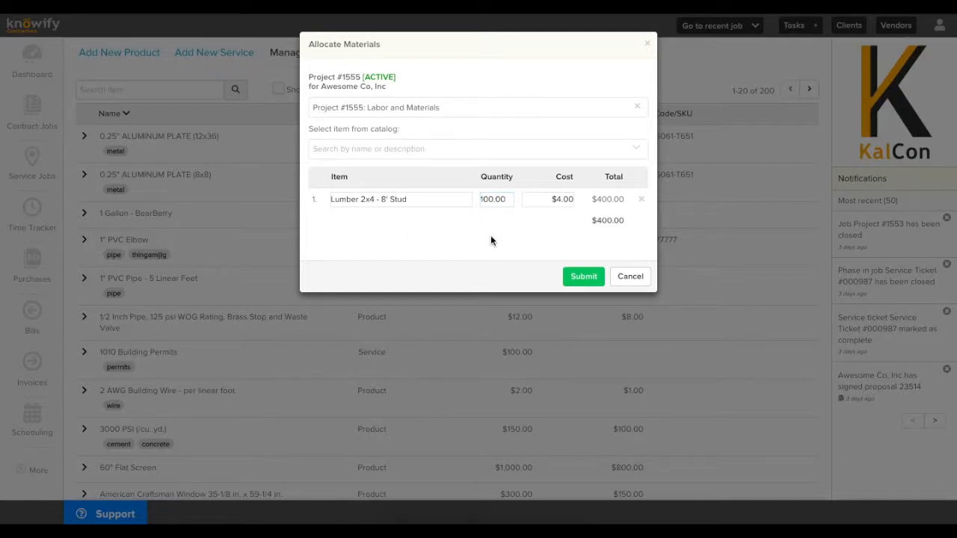
{"action": "left_click", "coordinate": [478, 148]}
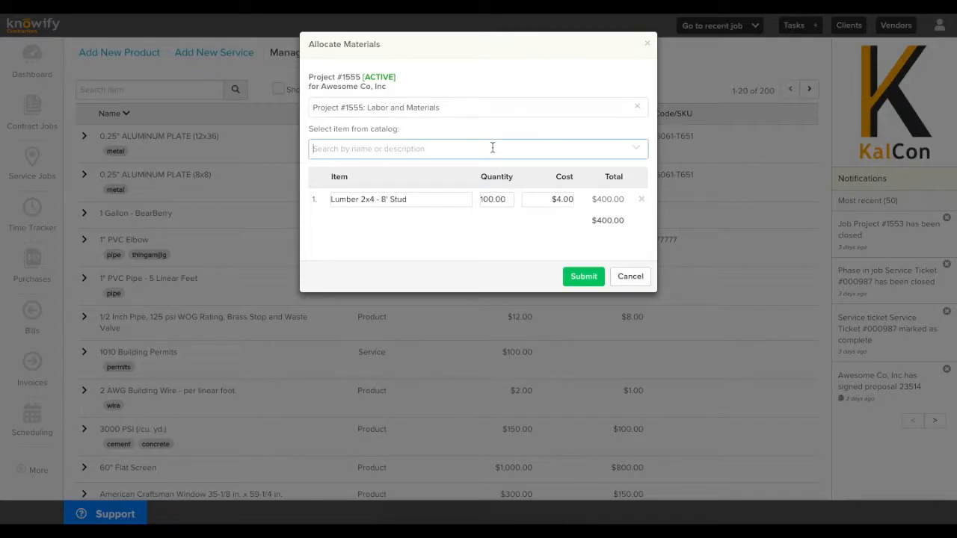
{"action": "type", "text": "nails"}
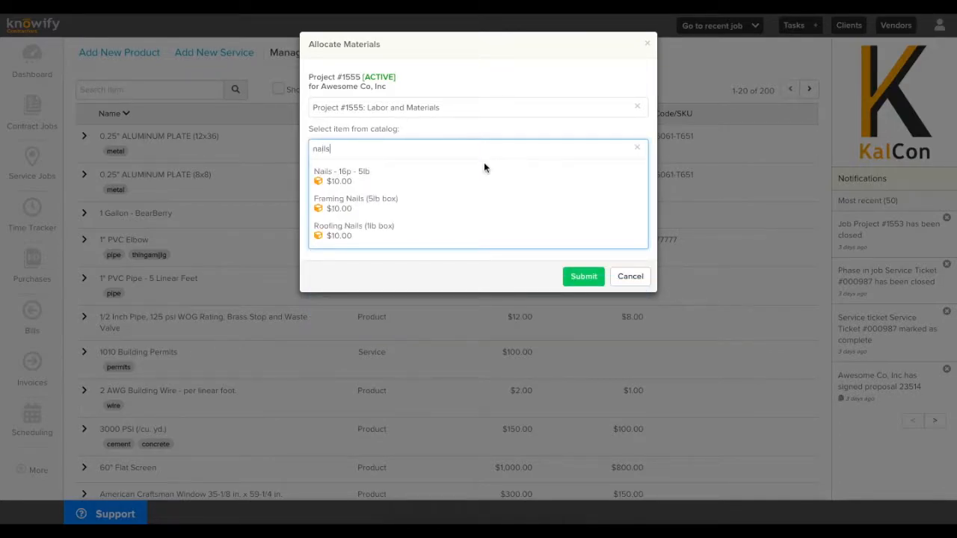
{"action": "left_click", "coordinate": [341, 175]}
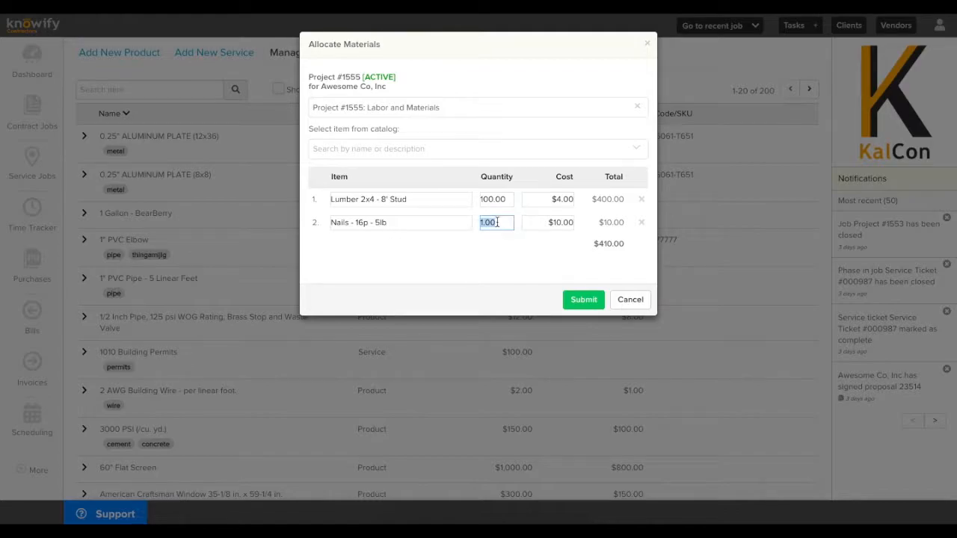
{"action": "type", "text": "10.00"}
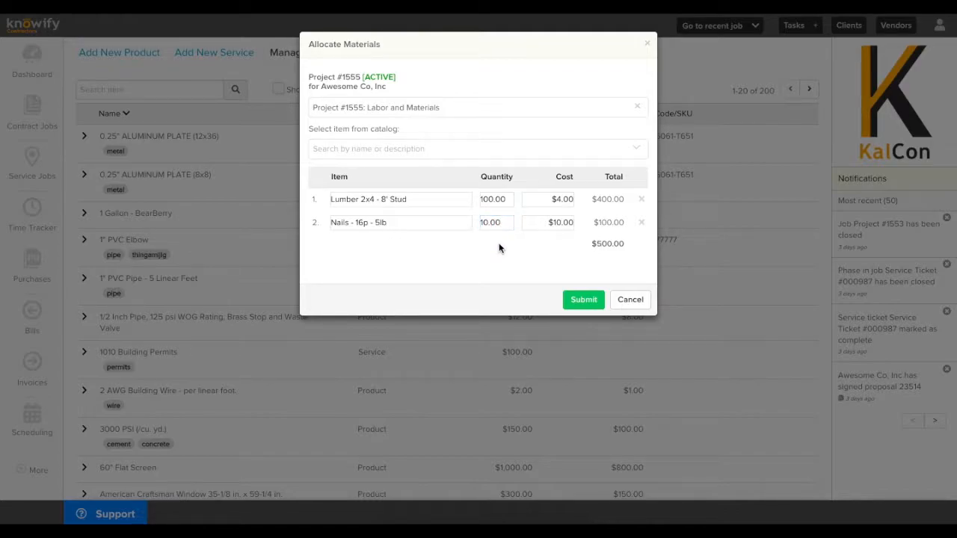
{"action": "left_click", "coordinate": [583, 299]}
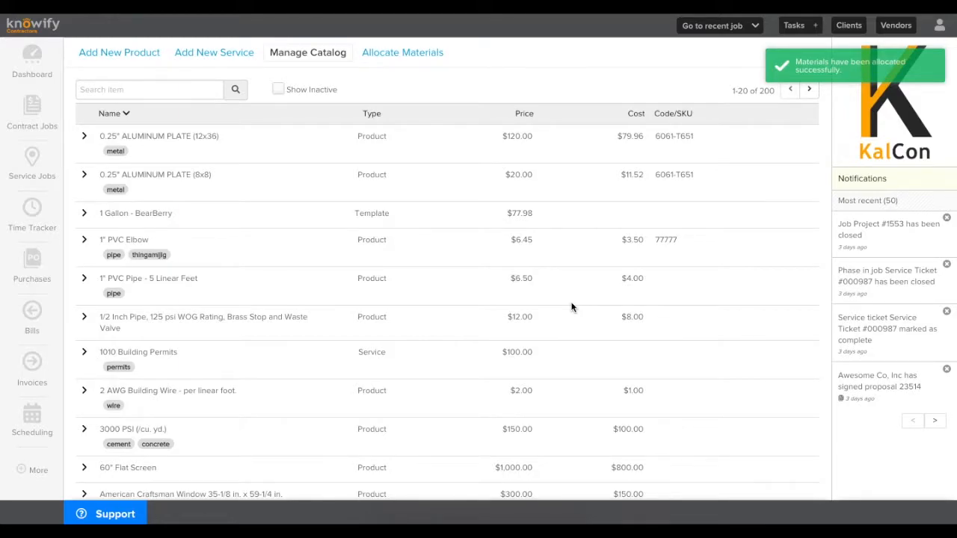
{"action": "mouse_move", "coordinate": [418, 143]}
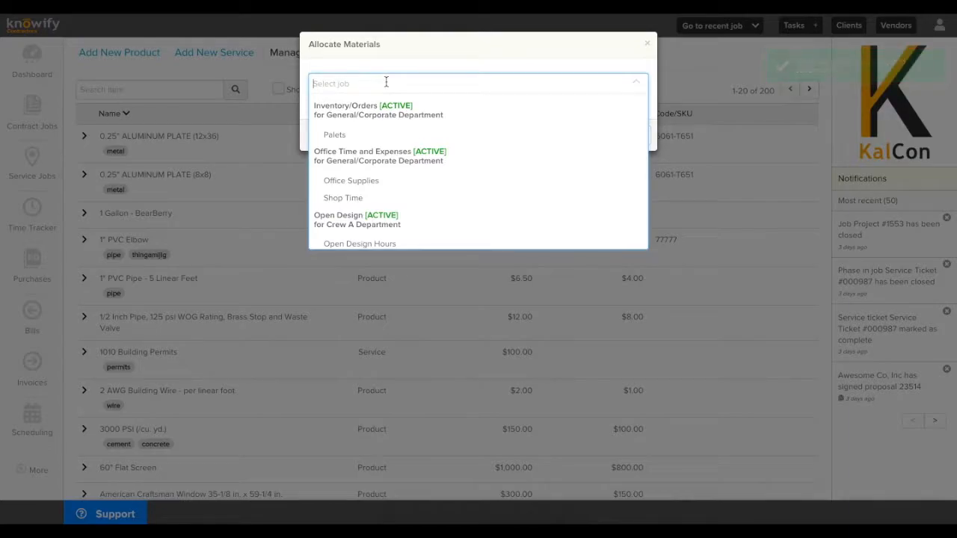
- Add the Materials item to Labor and Materials at cost 300, renamed 'Materials to Date'
{"action": "type", "text": "mater"}
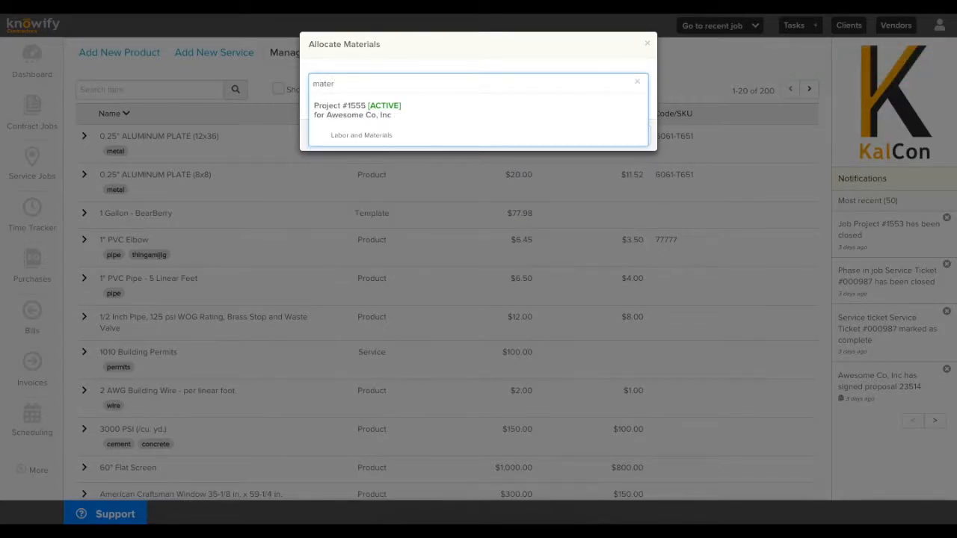
{"action": "left_click", "coordinate": [361, 135]}
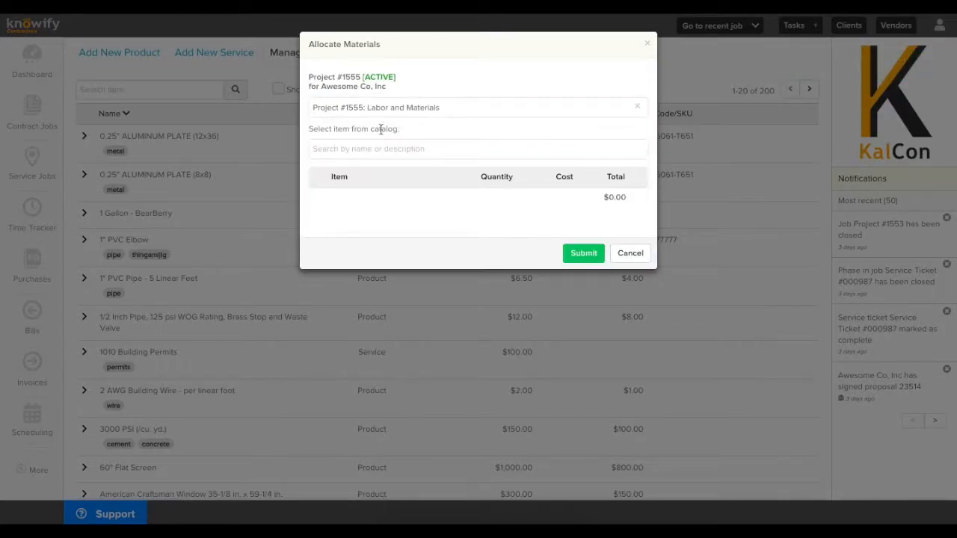
{"action": "type", "text": "materials"}
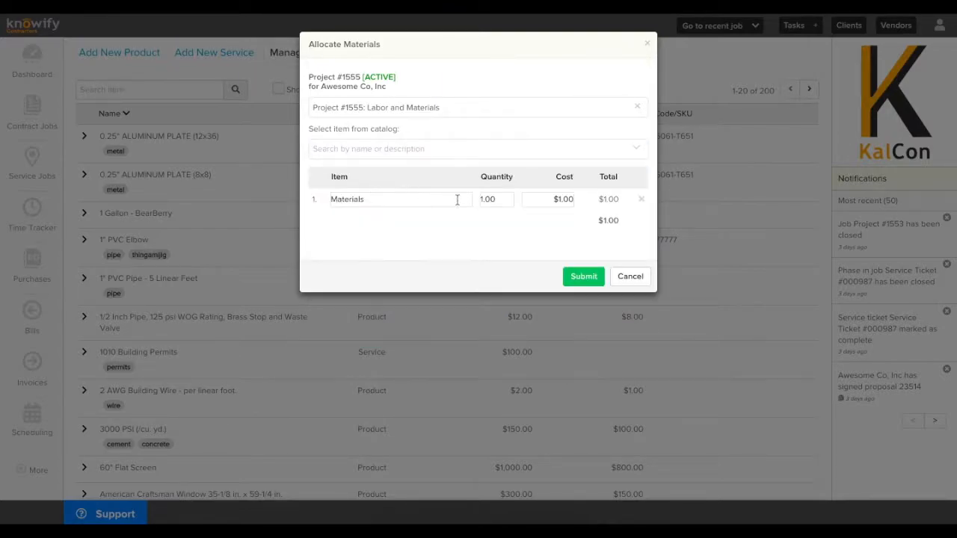
{"action": "left_click", "coordinate": [559, 199]}
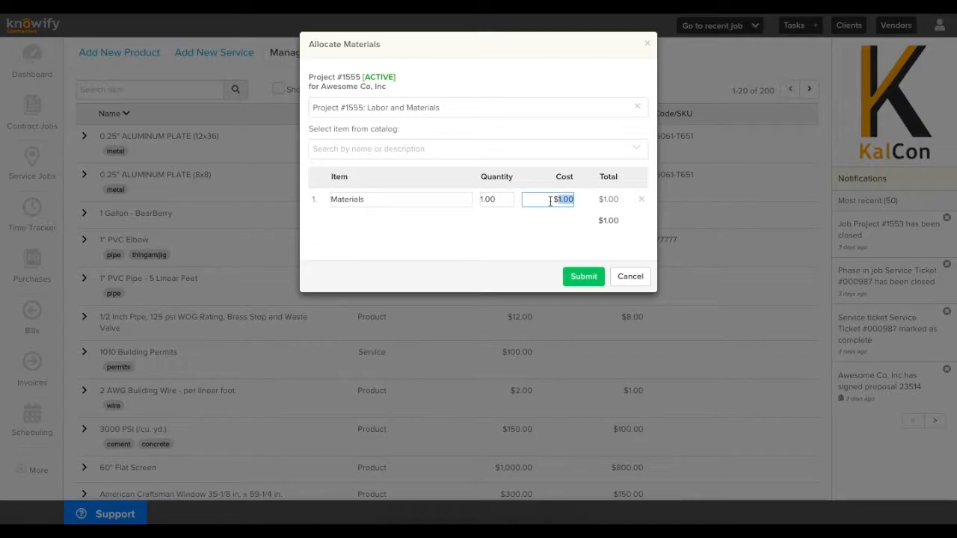
{"action": "type", "text": "300"}
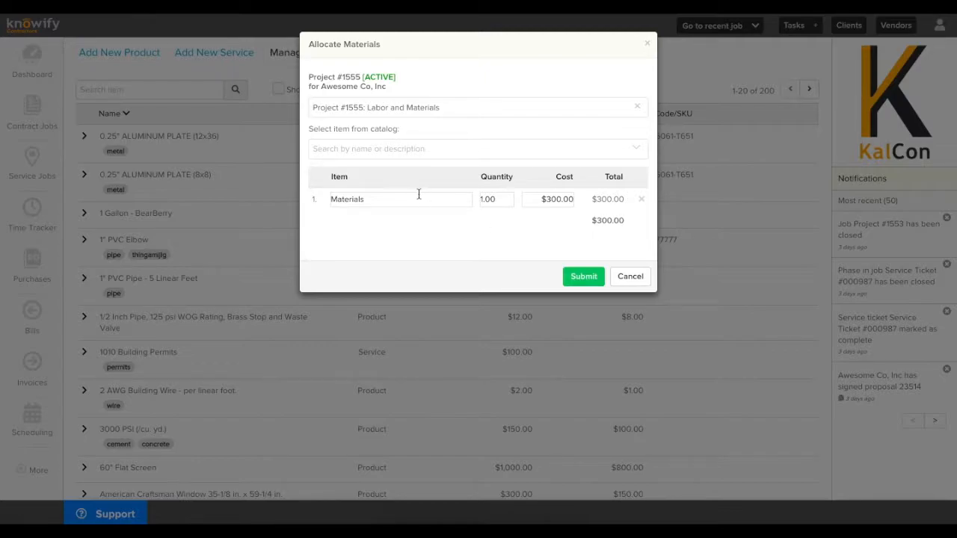
{"action": "type", "text": "to"}
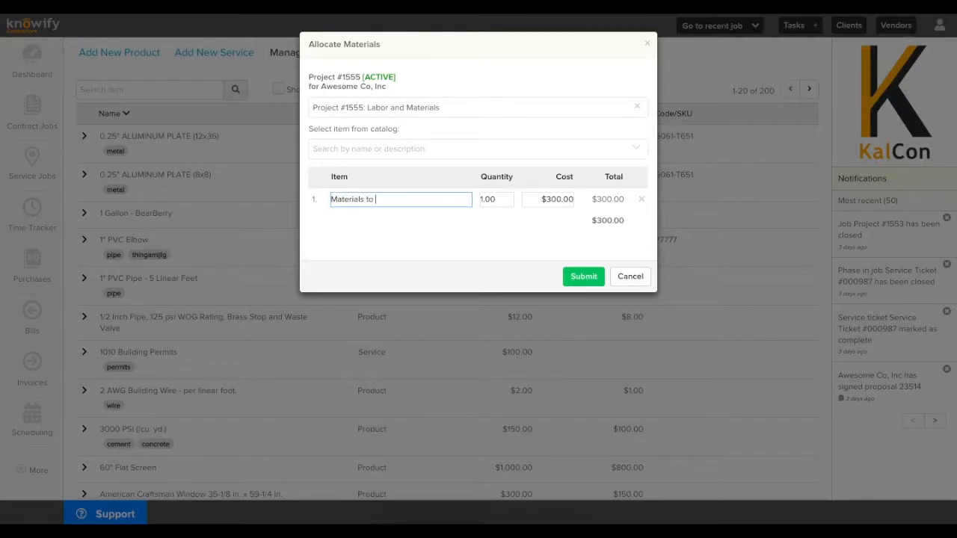
{"action": "type", "text": "Date"}
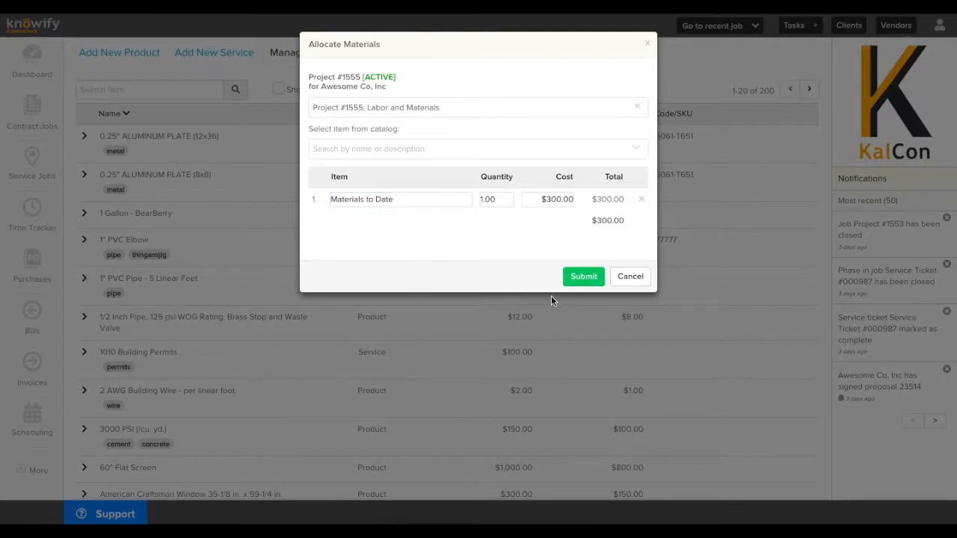
{"action": "left_click", "coordinate": [583, 276]}
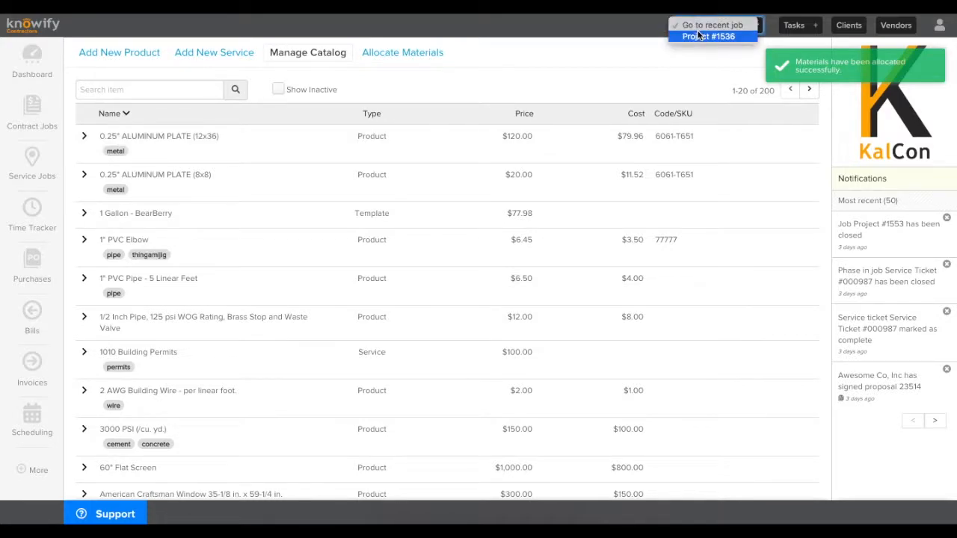
- Switch to Project #1536 from the recent jobs dropdown
{"action": "left_click", "coordinate": [700, 36]}
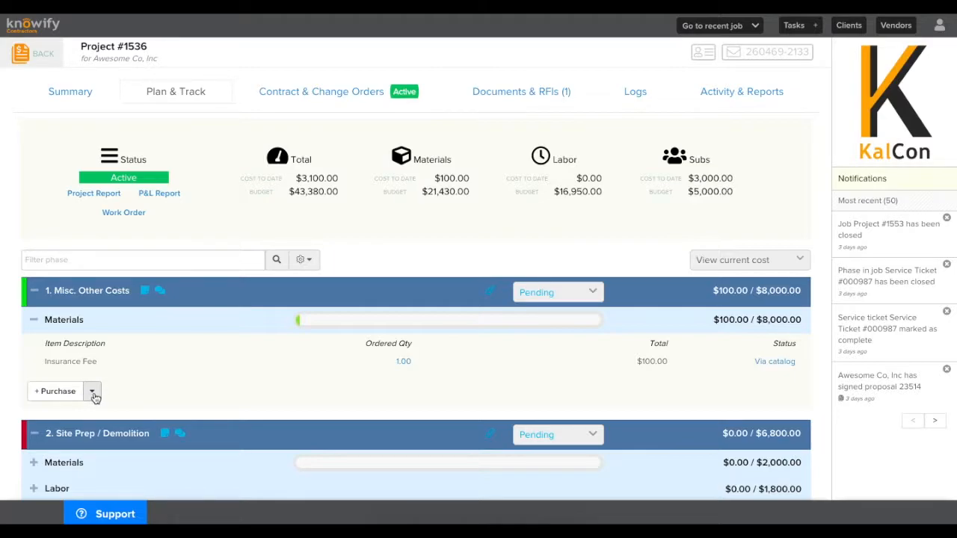
- Allocate the catalog Materials item at $1,543.35 to the Misc. Other Costs phase
{"action": "left_click", "coordinate": [92, 391]}
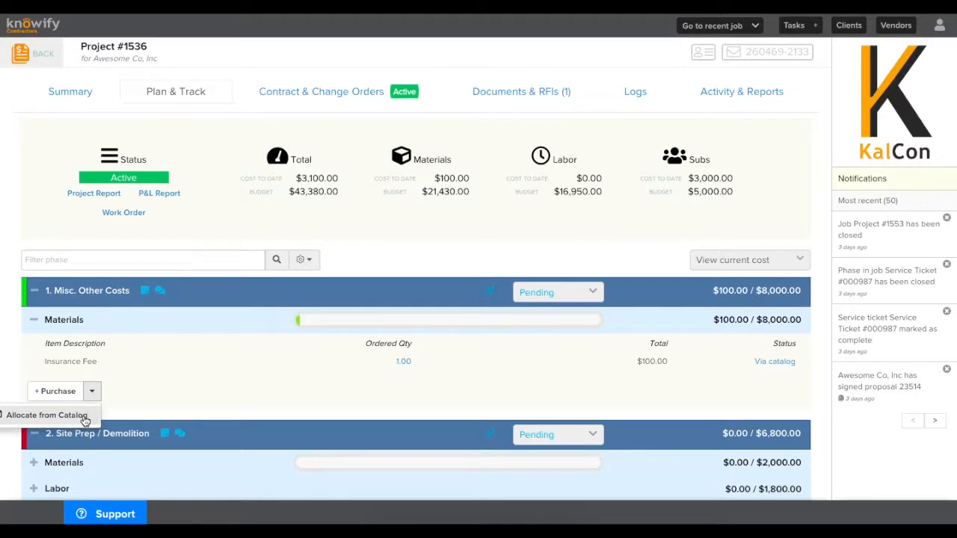
{"action": "left_click", "coordinate": [47, 415]}
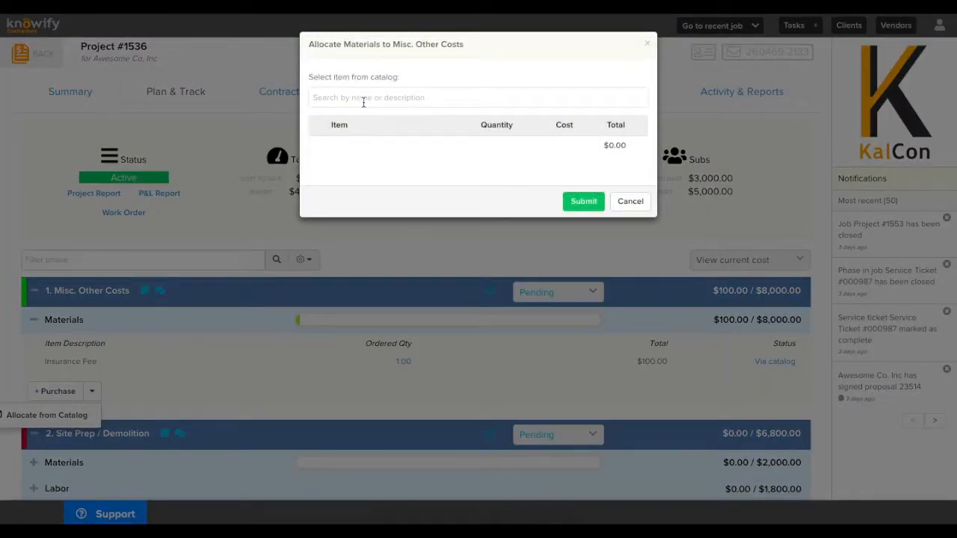
{"action": "type", "text": "mater"}
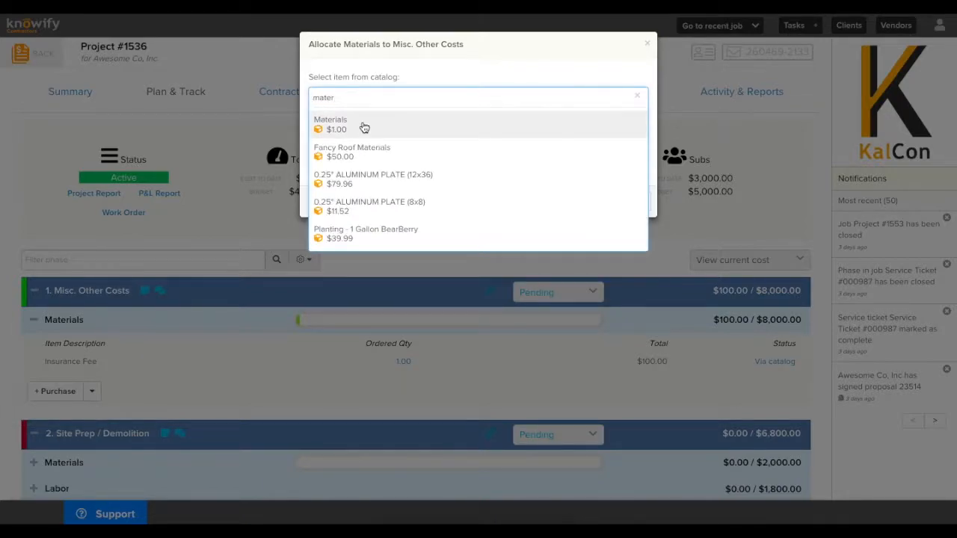
{"action": "left_click", "coordinate": [330, 123]}
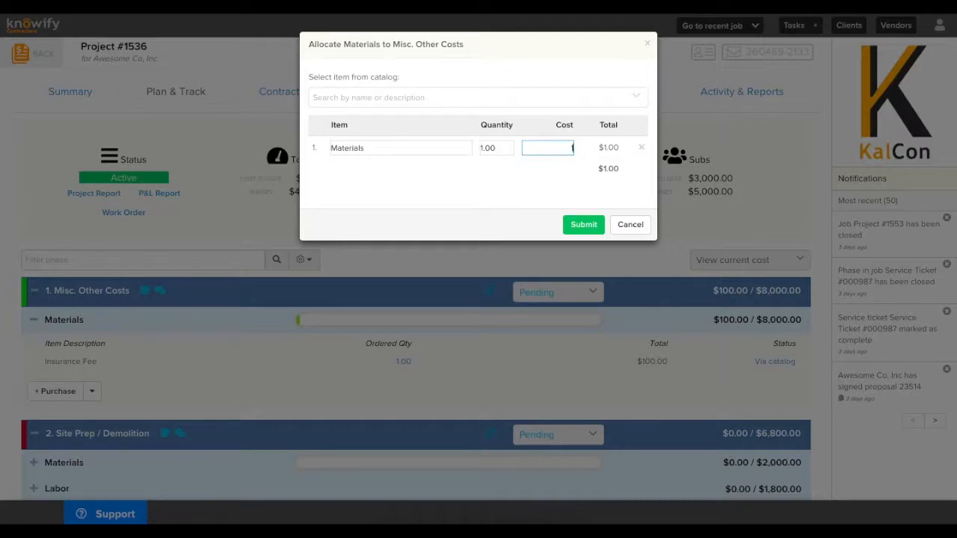
{"action": "type", "text": "1543"}
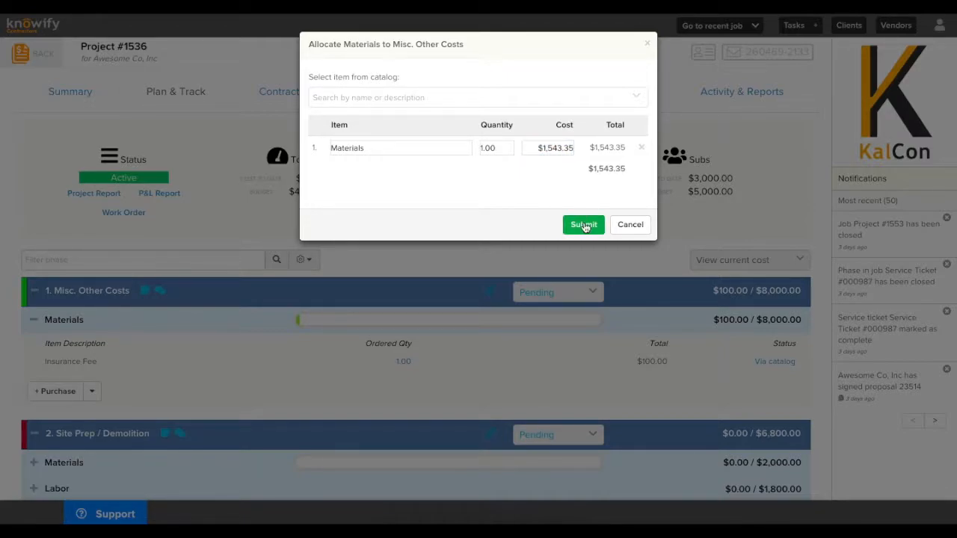
{"action": "left_click", "coordinate": [584, 224]}
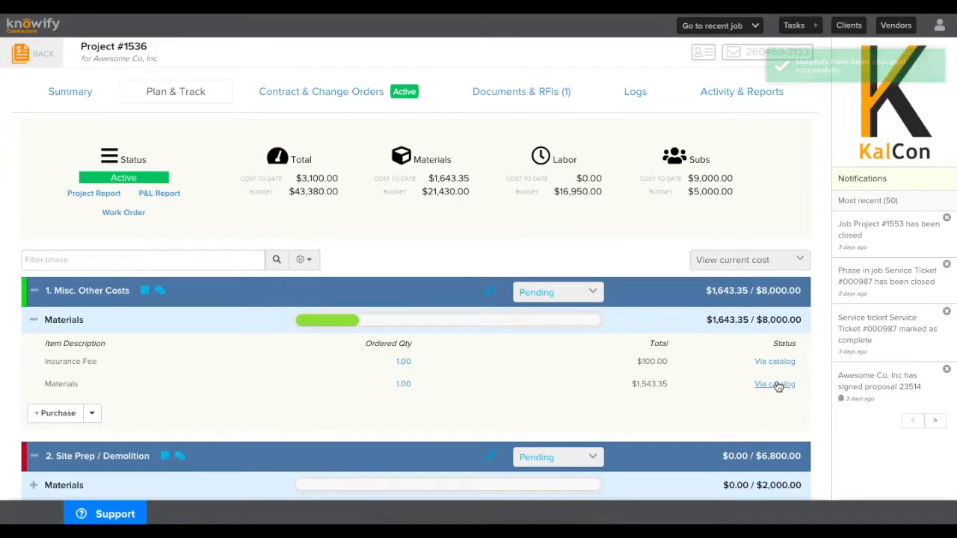
- Open the Materials line's catalog purchase record and delete it
{"action": "left_click", "coordinate": [774, 383]}
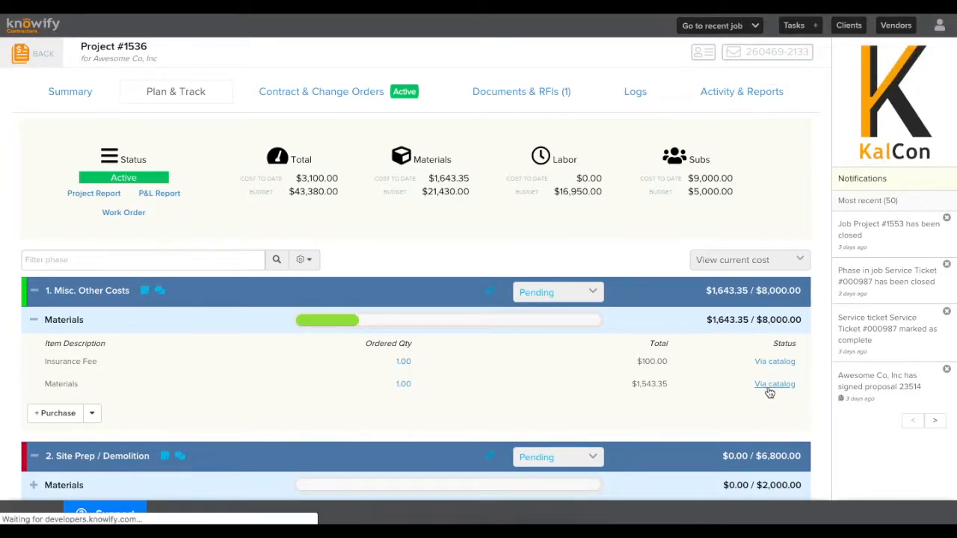
{"action": "left_click", "coordinate": [775, 383]}
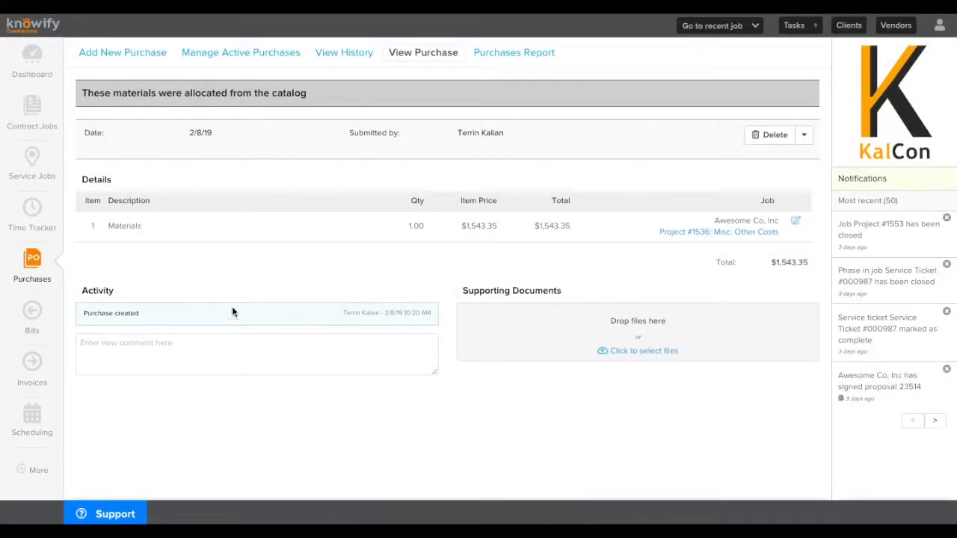
{"action": "mouse_move", "coordinate": [344, 73]}
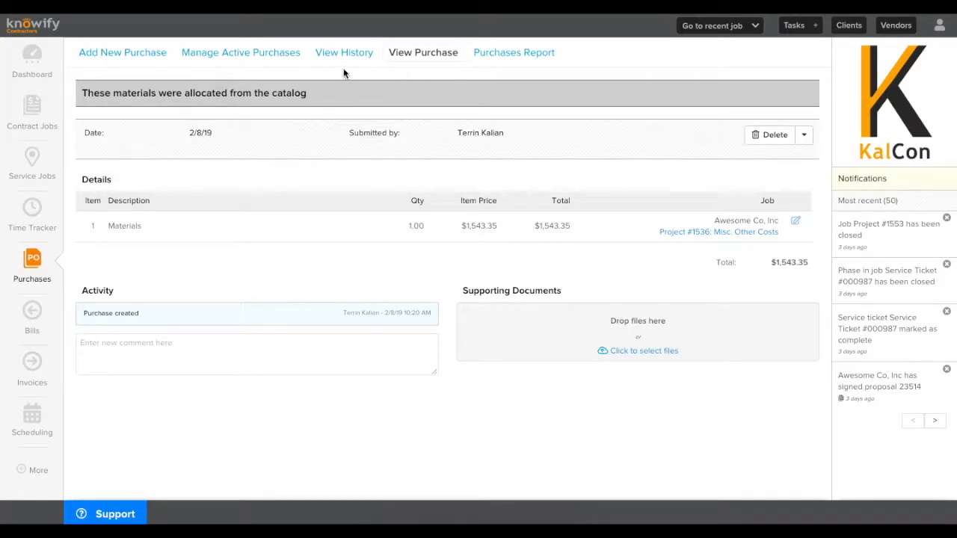
{"action": "mouse_move", "coordinate": [367, 102]}
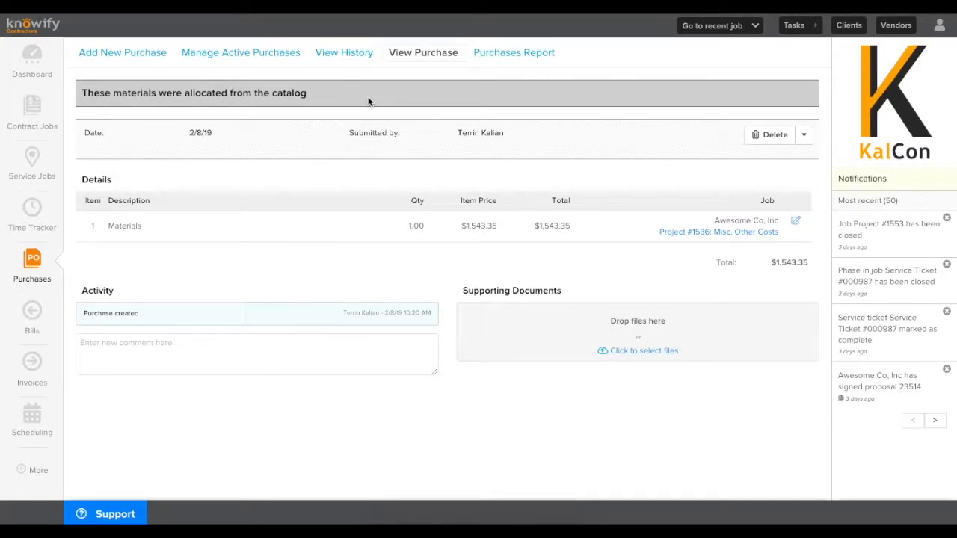
{"action": "mouse_move", "coordinate": [769, 144]}
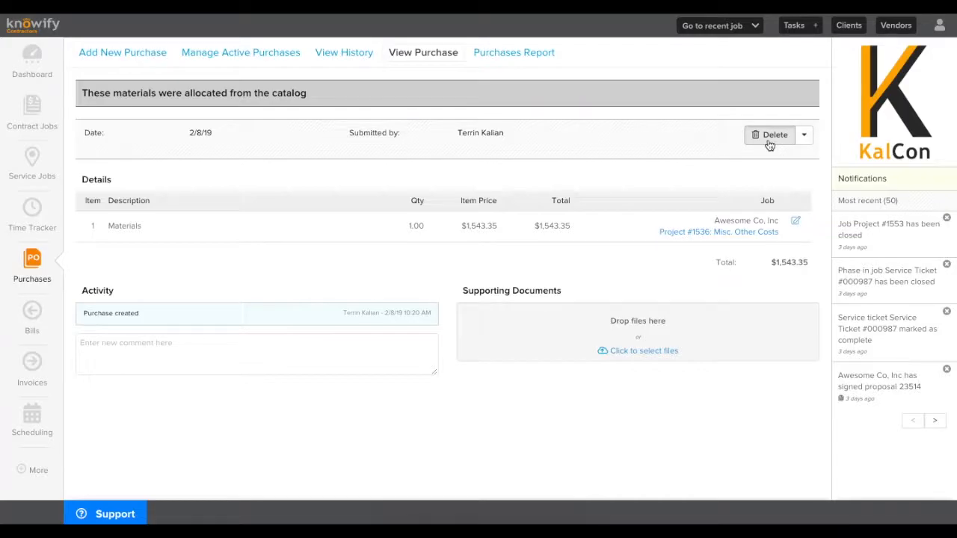
{"action": "left_click", "coordinate": [770, 135]}
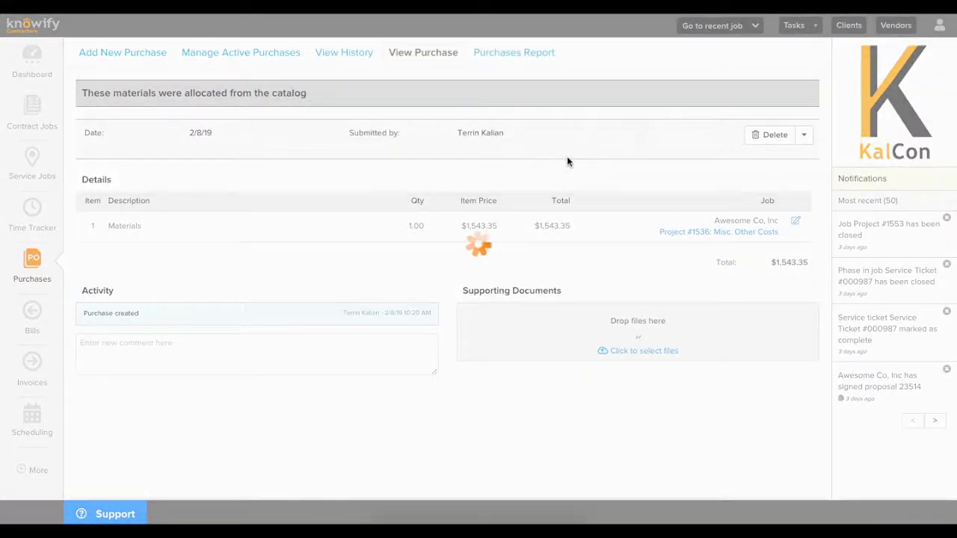
{"action": "left_click", "coordinate": [770, 135]}
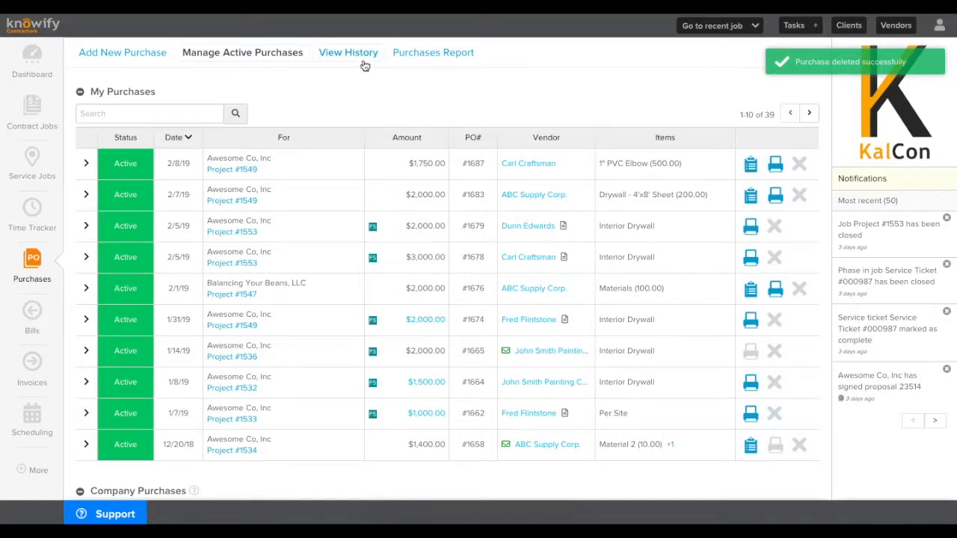
- Open View History from the Purchases menu
{"action": "left_click", "coordinate": [348, 52]}
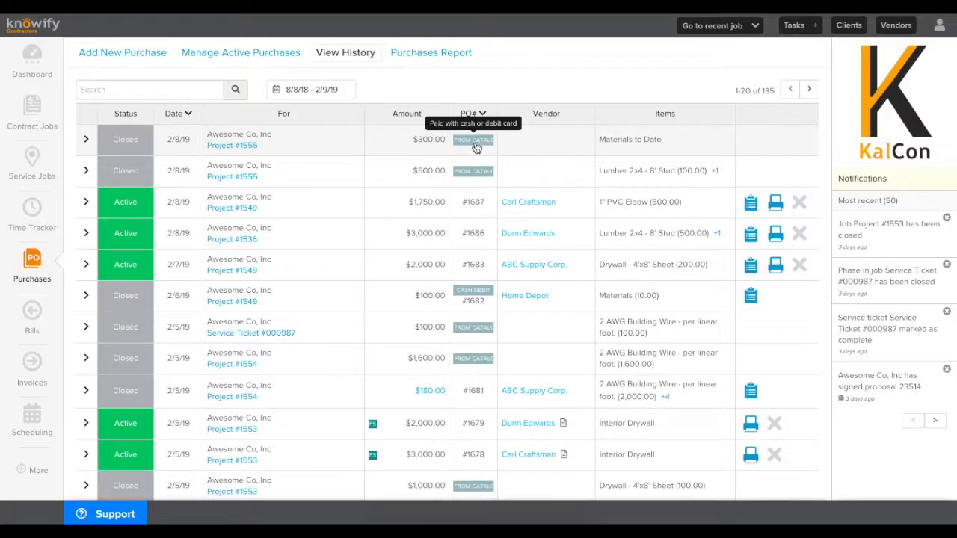
{"action": "mouse_move", "coordinate": [475, 185]}
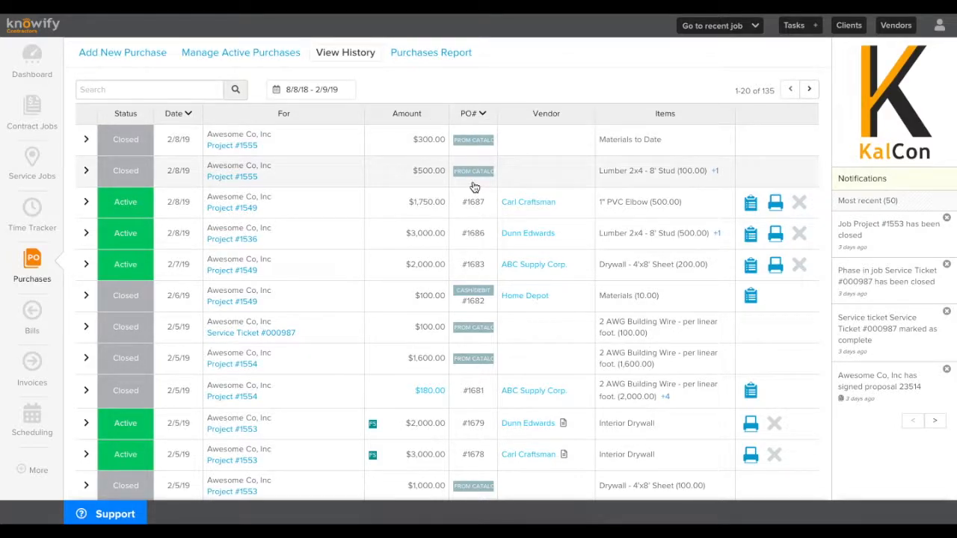